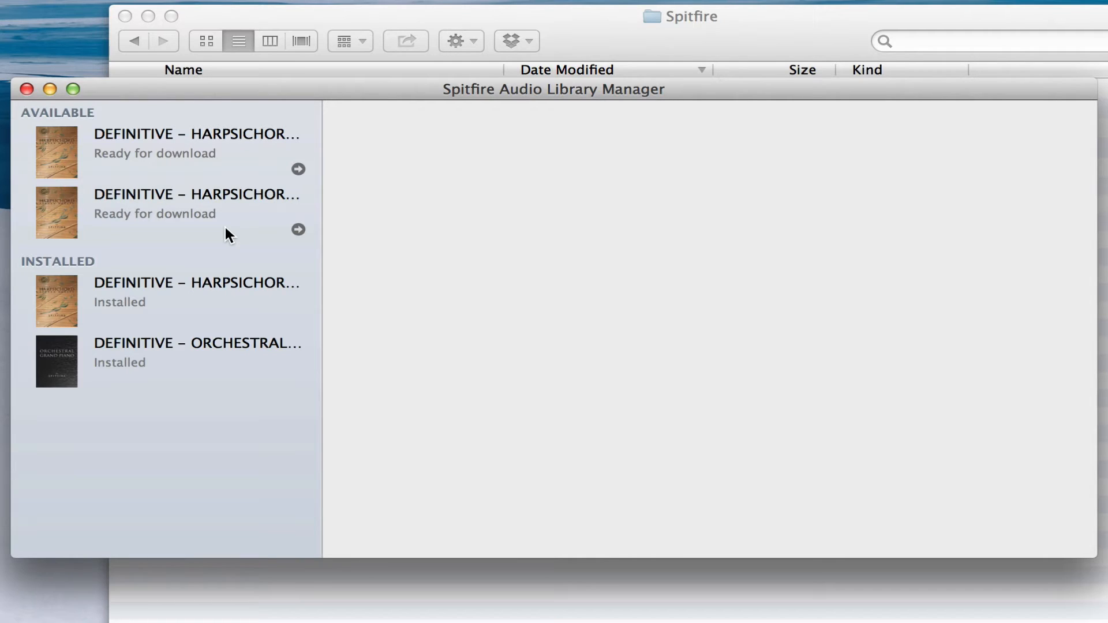
mouse_move(253, 225)
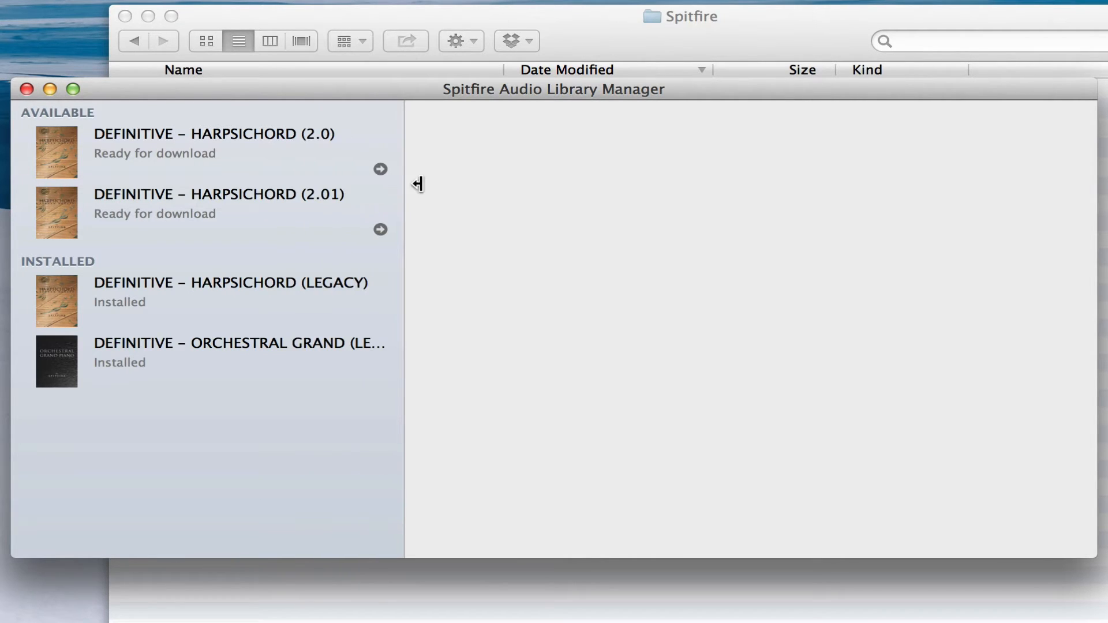
Show the DEFINITIVE – HARPSICHORD (2.01) update's details from the Available list.
click(212, 205)
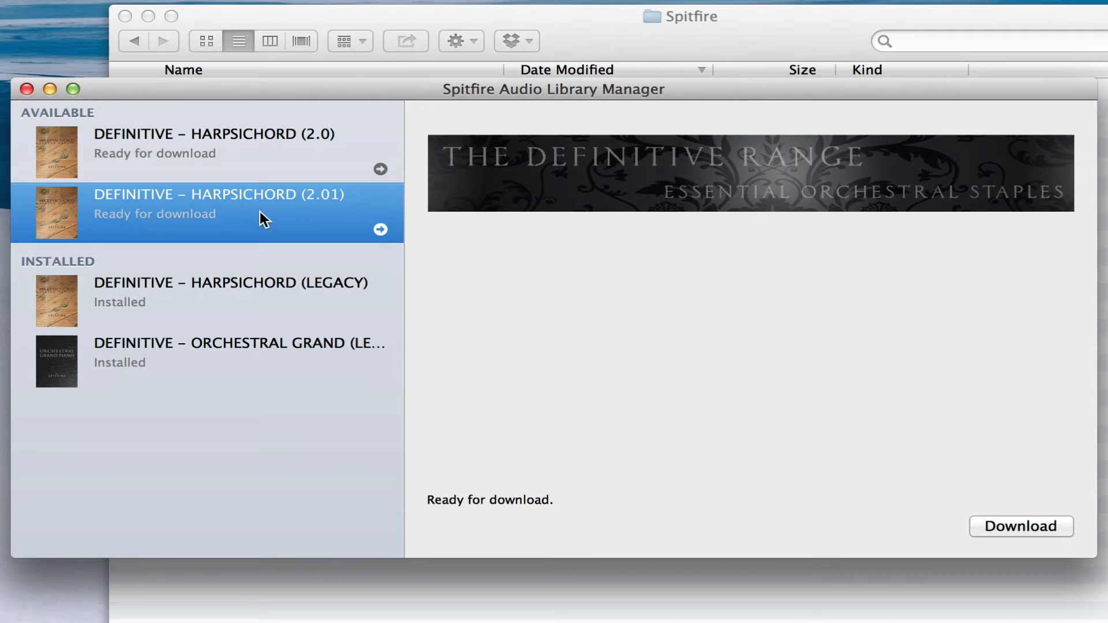
Attempt the 2.01 download, accept the missing-library warning, and select Harpsichord 2.0 instead.
click(1021, 527)
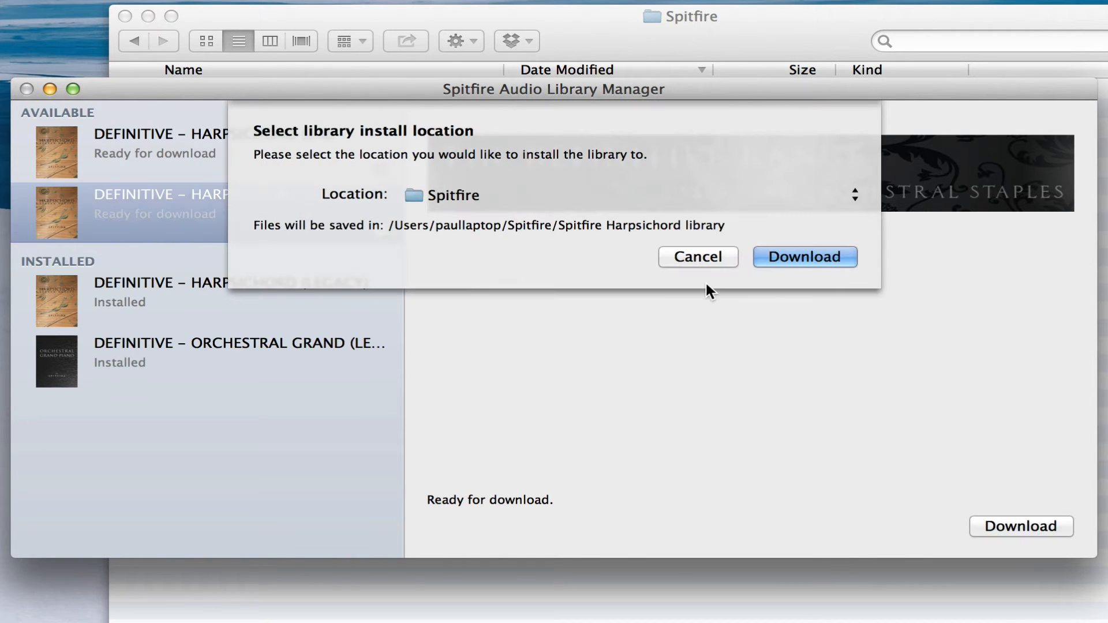
mouse_move(859, 197)
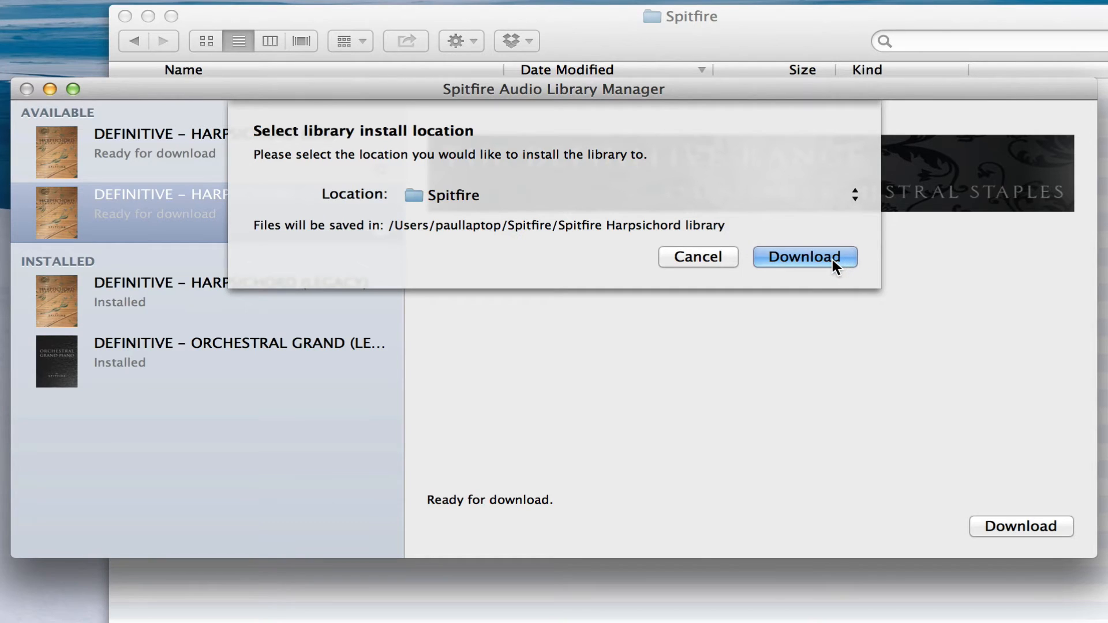
click(805, 256)
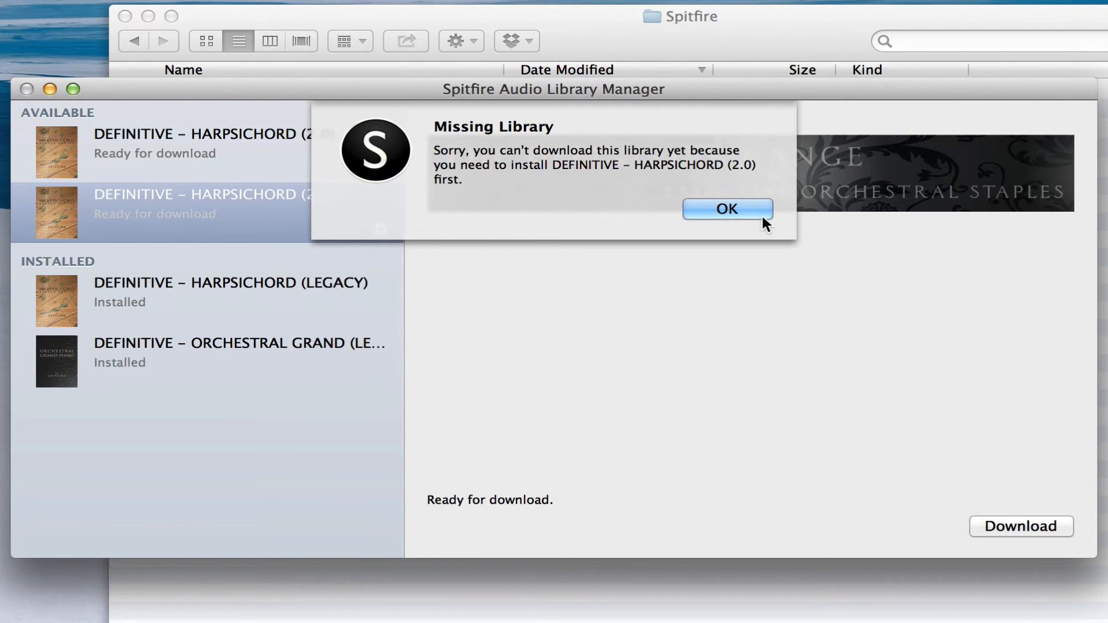
click(725, 209)
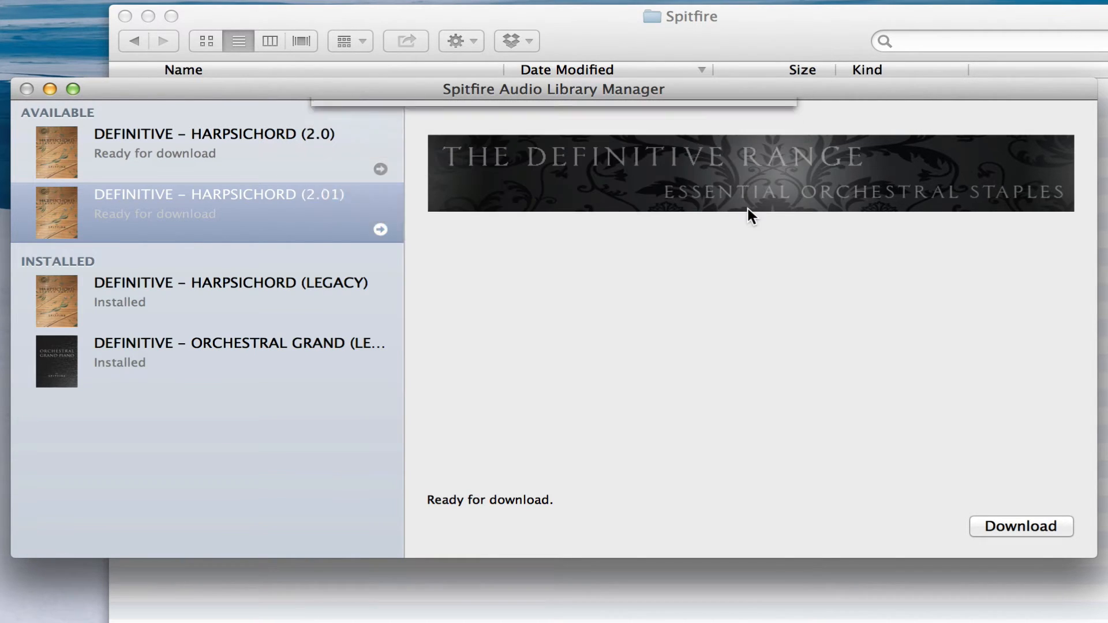
click(212, 141)
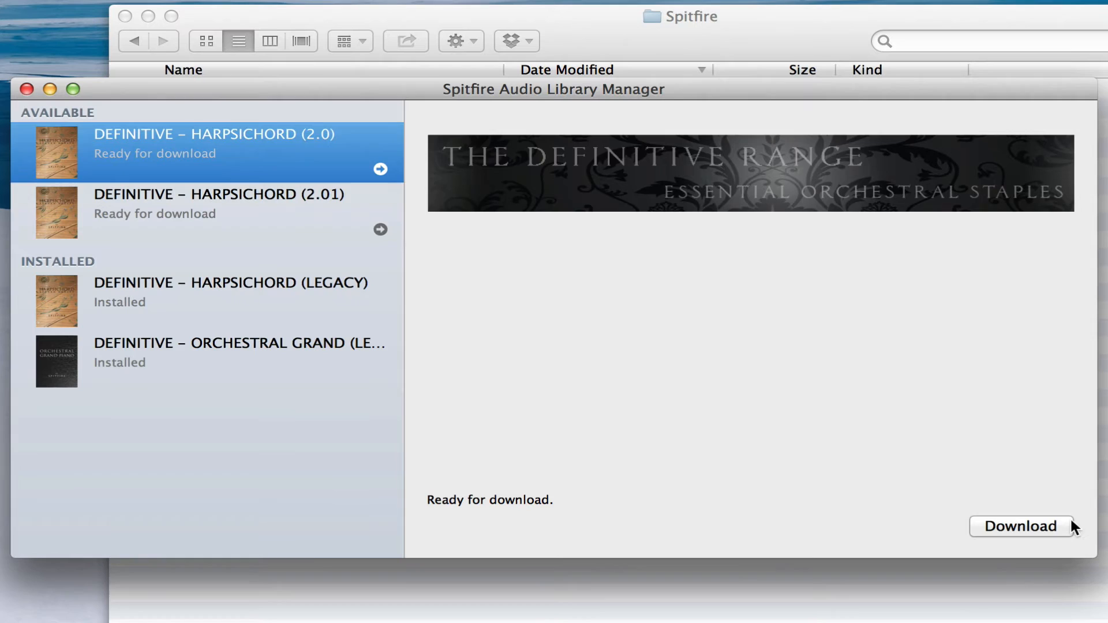
Download the Harpsichord 2.0 update into the Spitfire folder.
click(1021, 527)
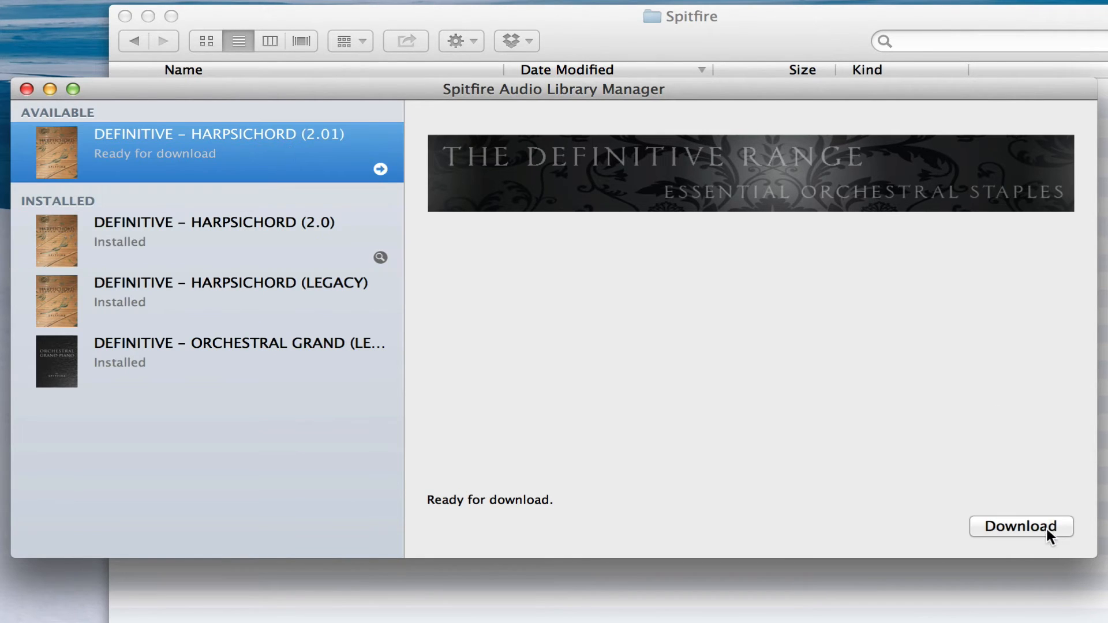
Download the Harpsichord 2.01 update into the Spitfire folder.
click(1020, 527)
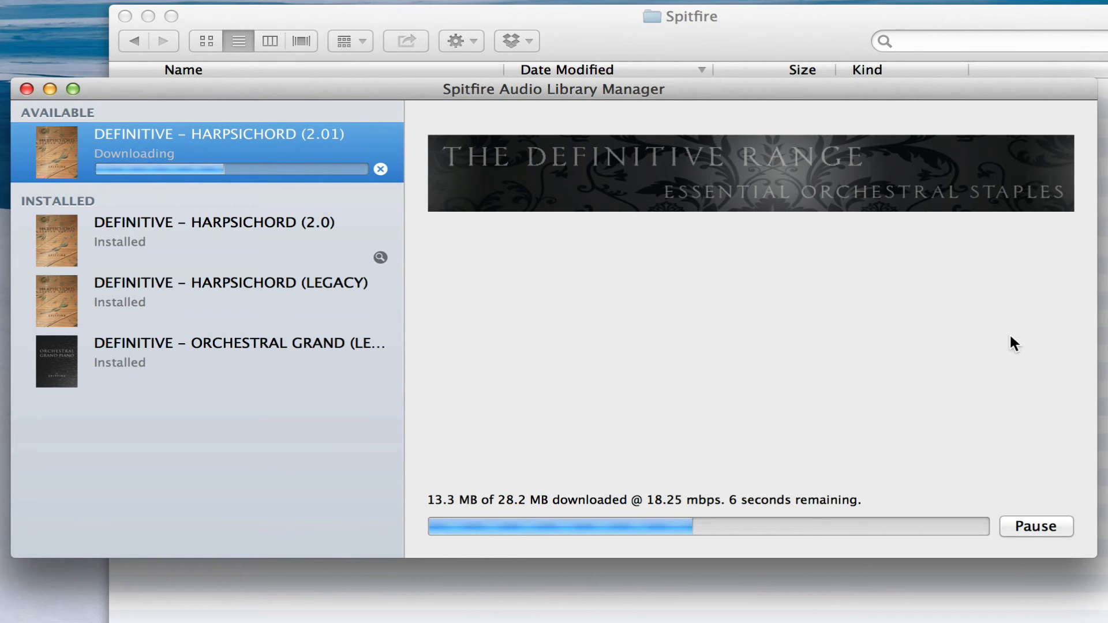
mouse_move(601, 213)
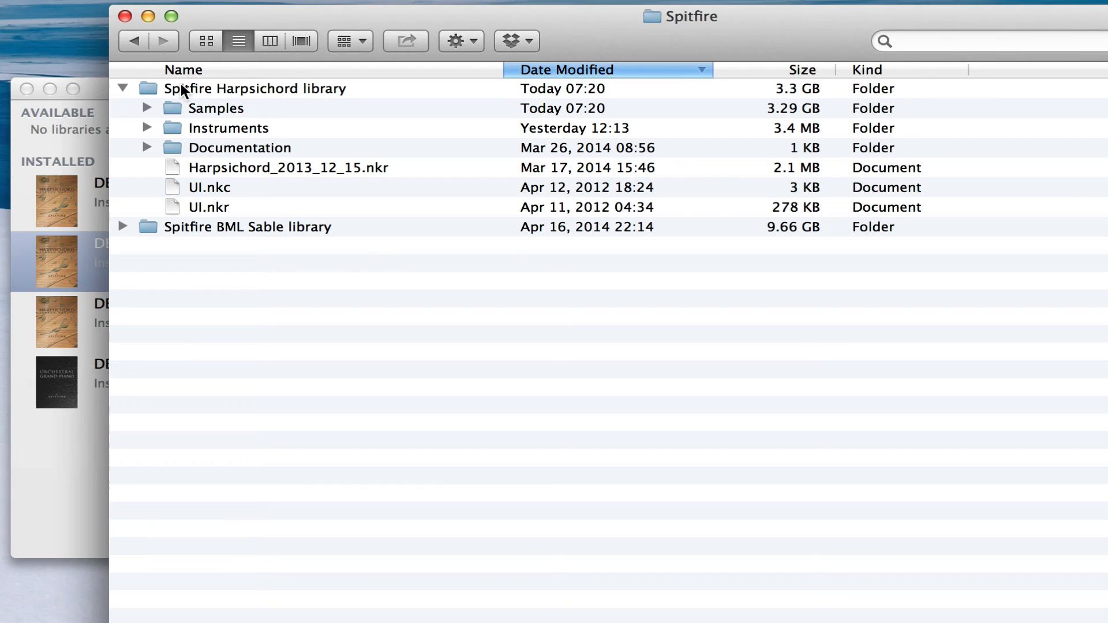
Peek into Samples and _Chordospheres_, leaving Instruments expanded with the Spitfire Harpsichord patch visible.
click(146, 109)
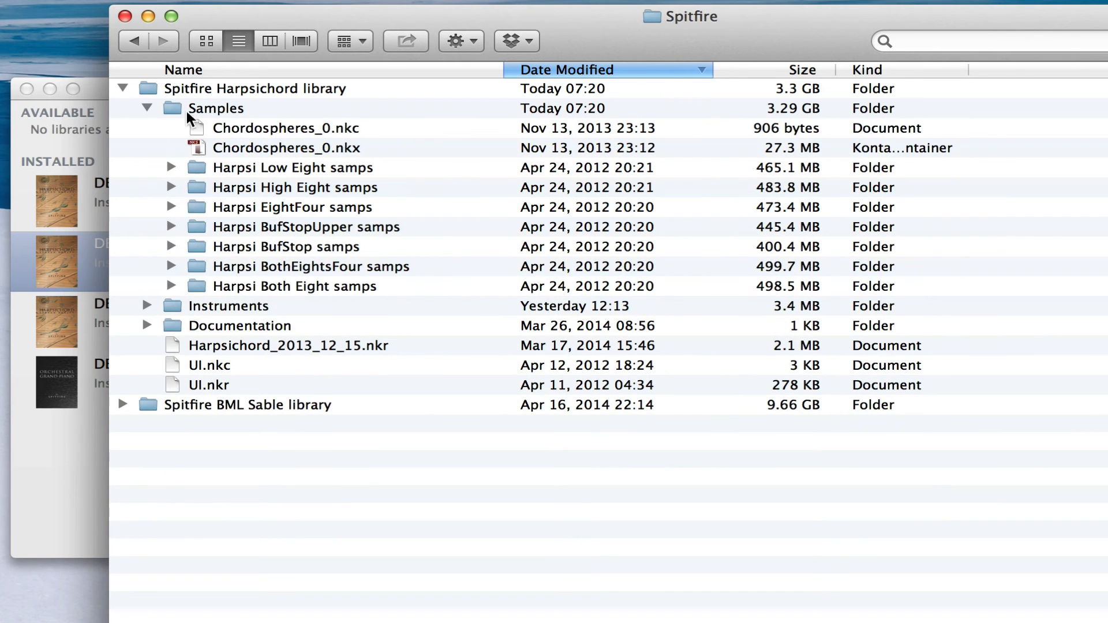
click(148, 108)
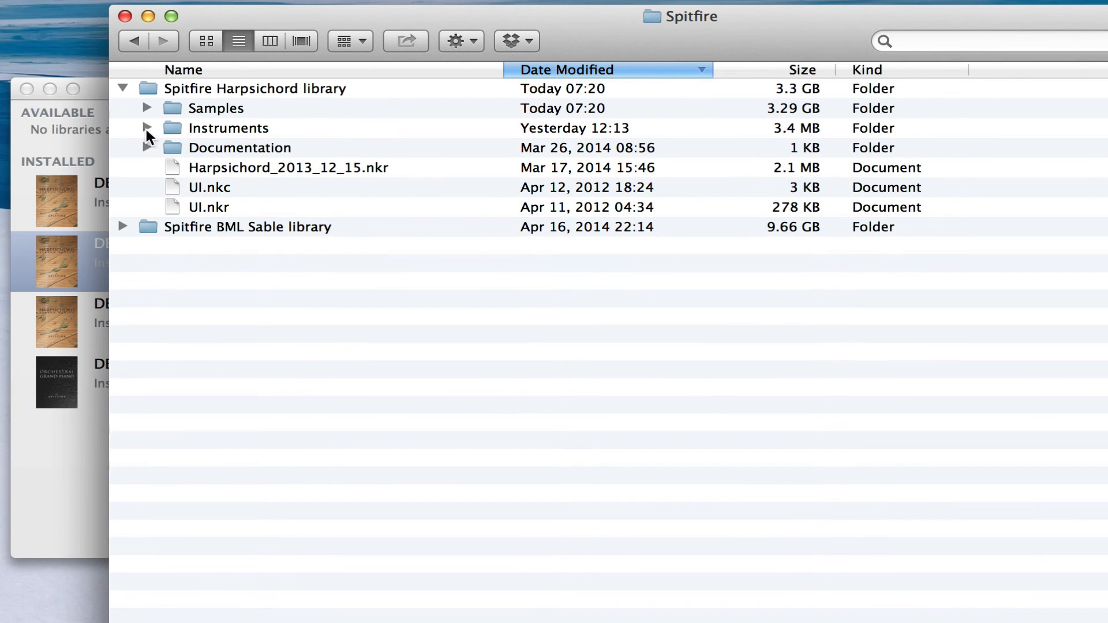
click(148, 128)
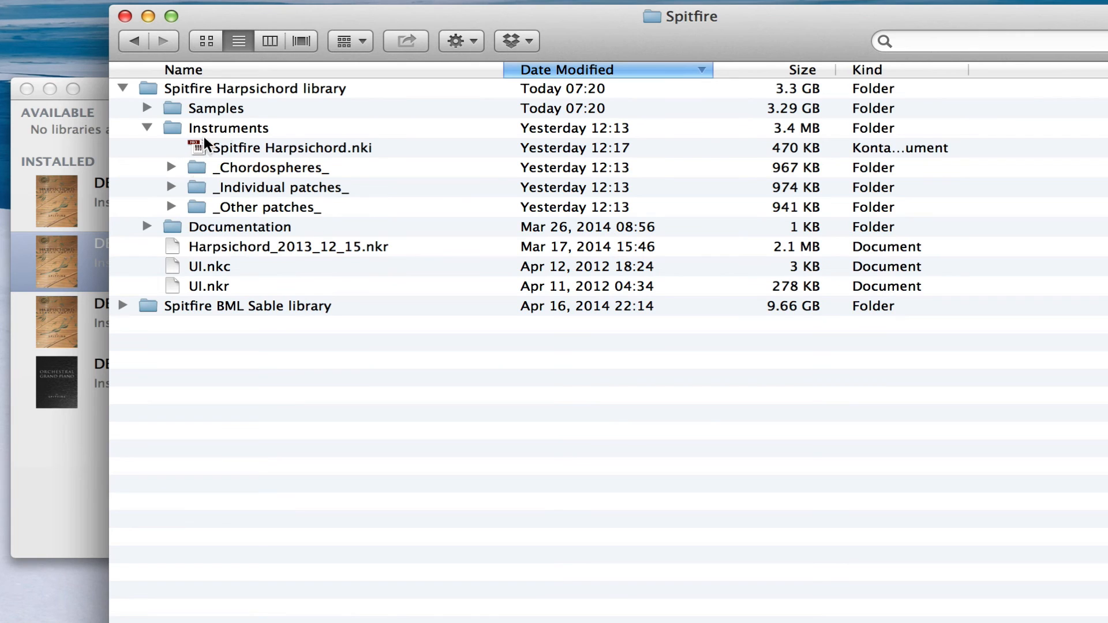
click(172, 168)
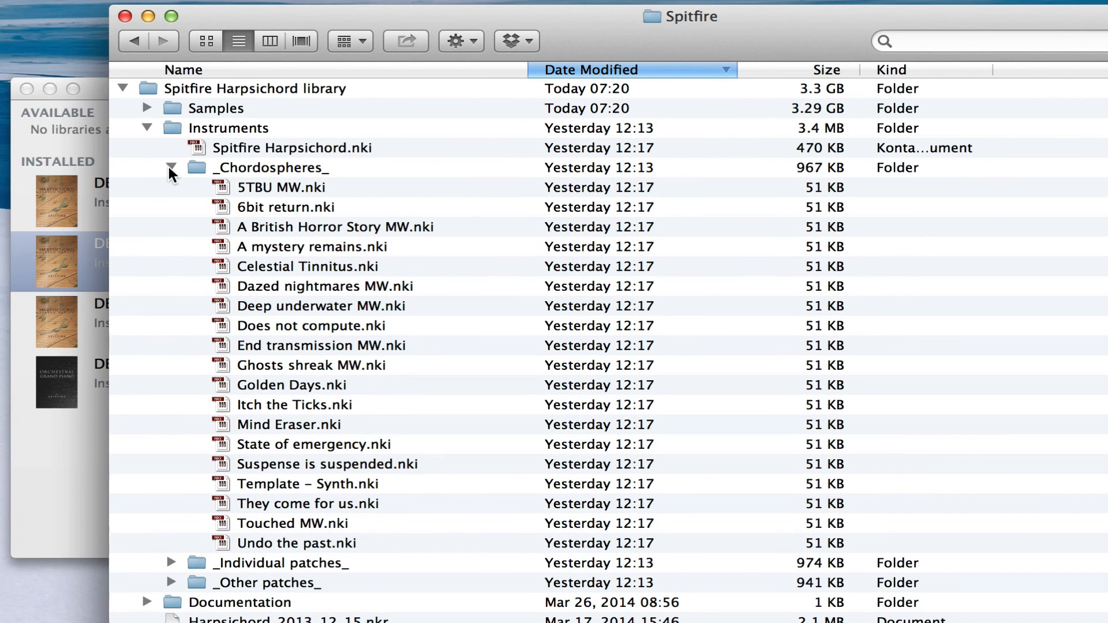
click(172, 167)
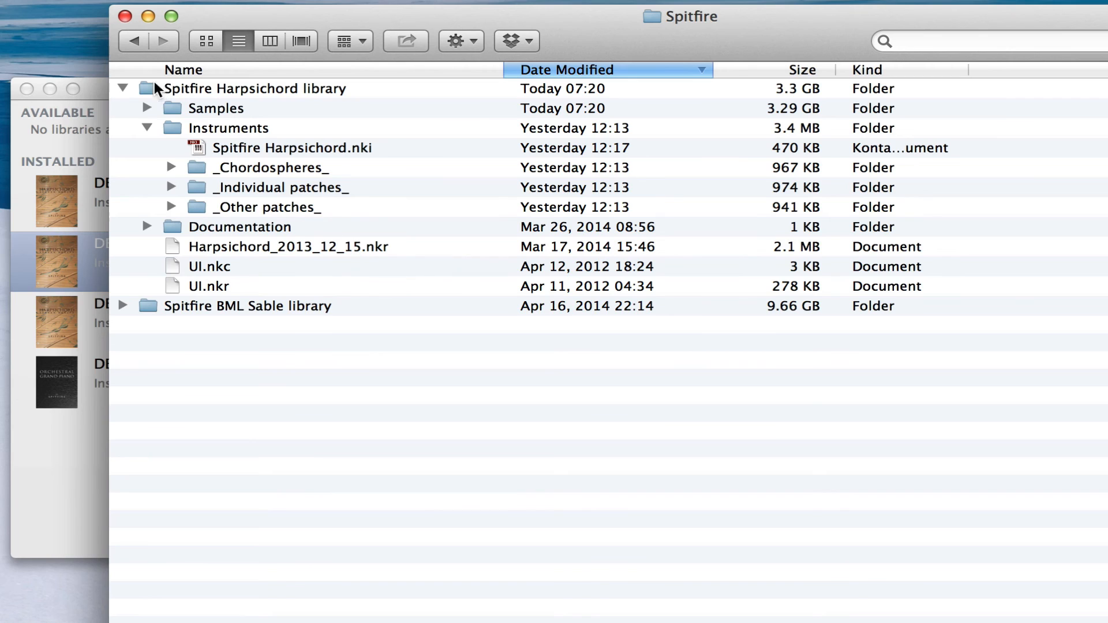
mouse_move(146, 232)
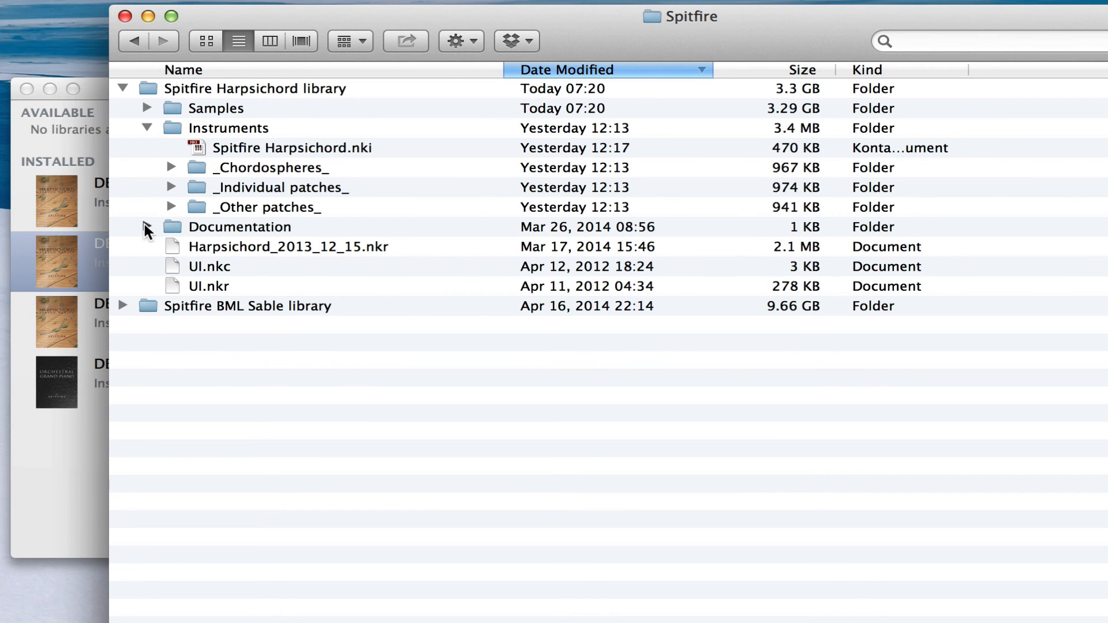